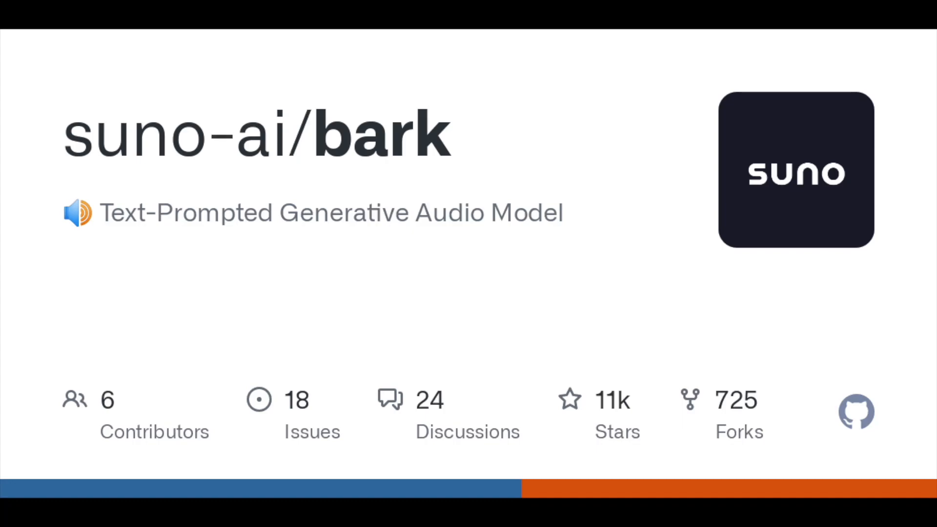
Highlight the About Suno description of the company's foundational audio AI models
{"action": "left_click", "coordinate": [795, 170]}
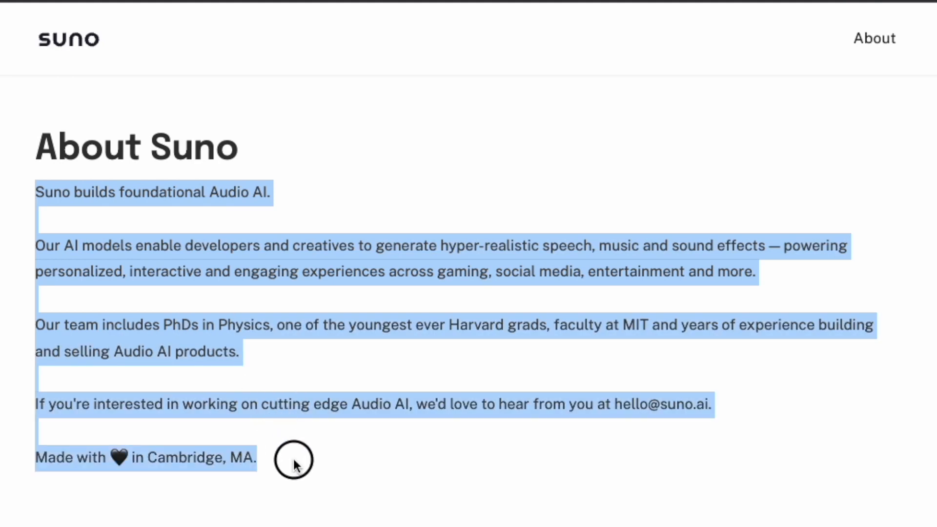
{"action": "mouse_move", "coordinate": [612, 246]}
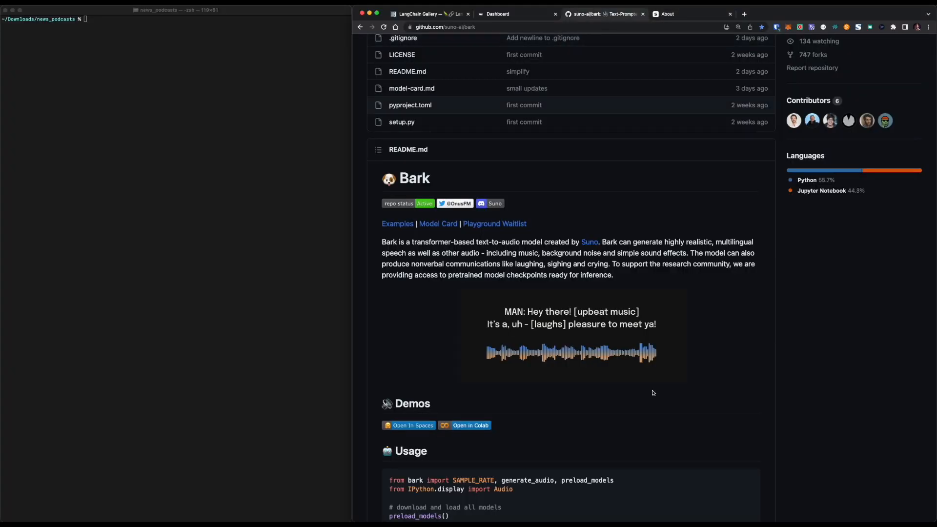
Play the Bark README's pizza.webm and Spanish-language miguel.webm audio demos
{"action": "scroll", "scroll_direction": "down", "scroll_amount": 3}
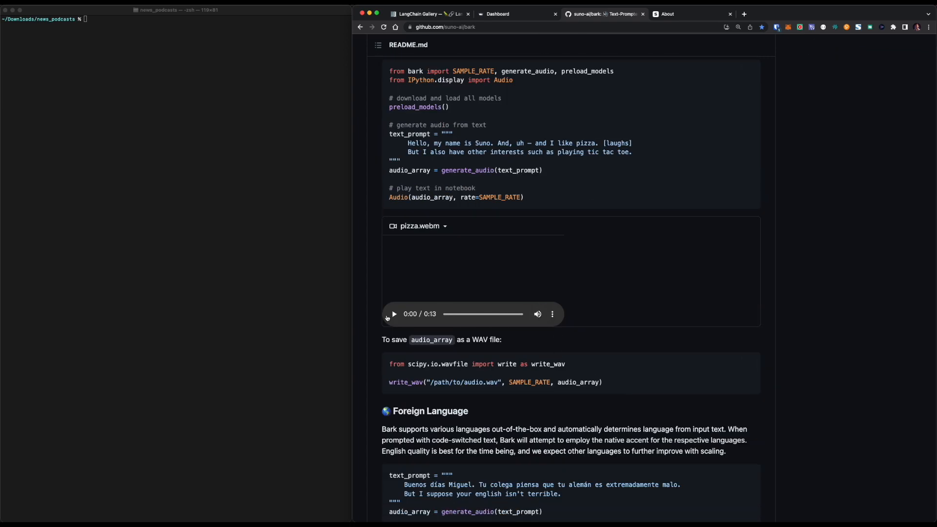
{"action": "left_click", "coordinate": [394, 314]}
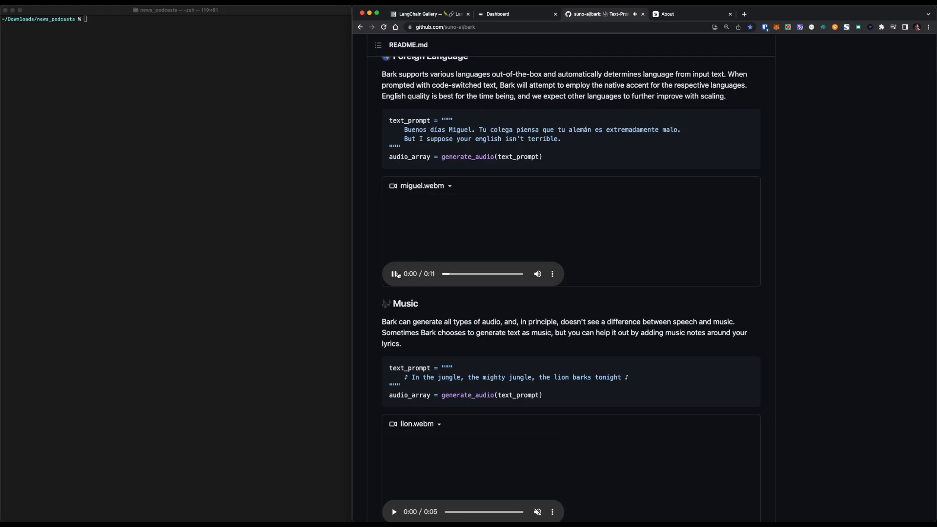
{"action": "left_click", "coordinate": [393, 273]}
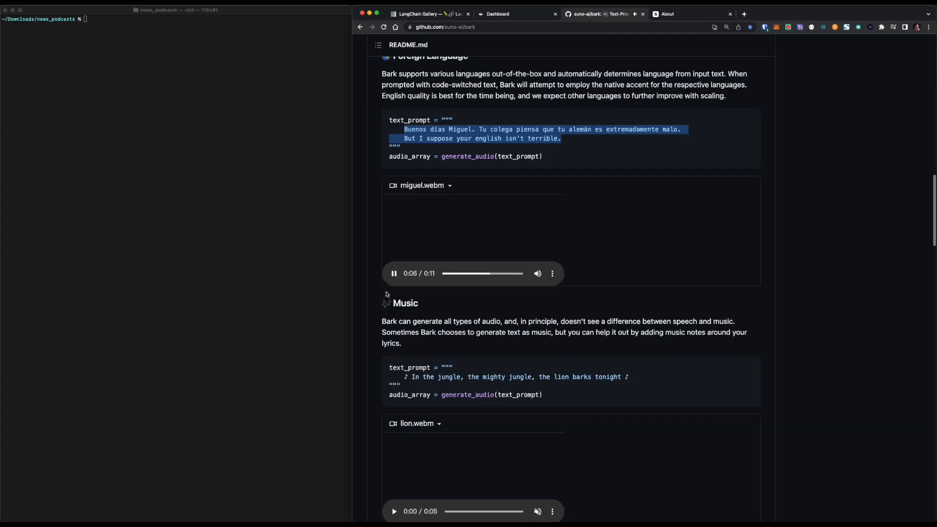
{"action": "scroll", "scroll_direction": "down", "scroll_amount": 3}
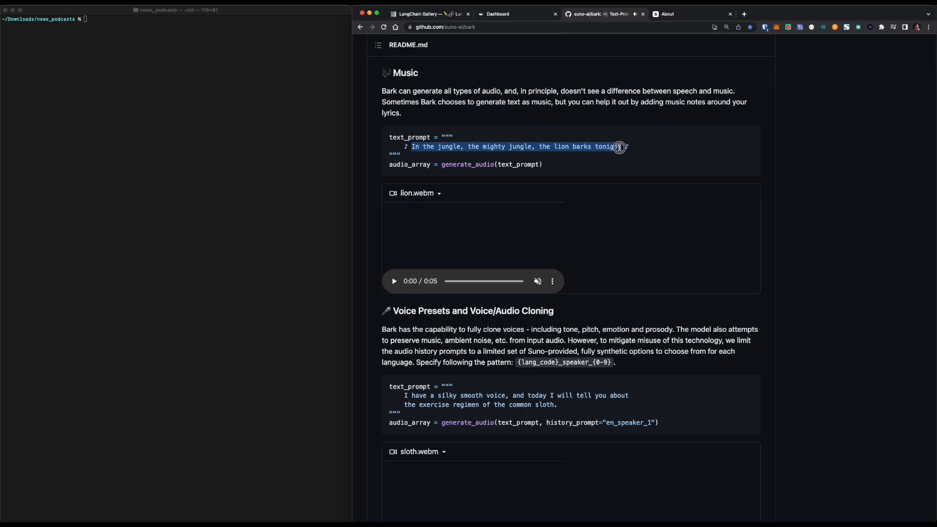
Play the lion.webm jungle music demo, view the sloth and latte samples, then return to Demos
{"action": "left_click", "coordinate": [394, 281]}
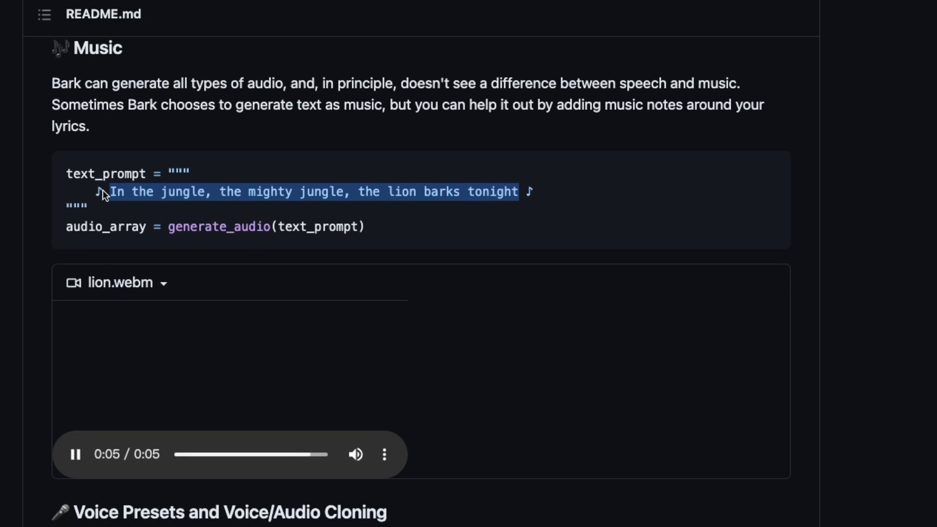
{"action": "scroll", "scroll_direction": "down", "scroll_amount": 3}
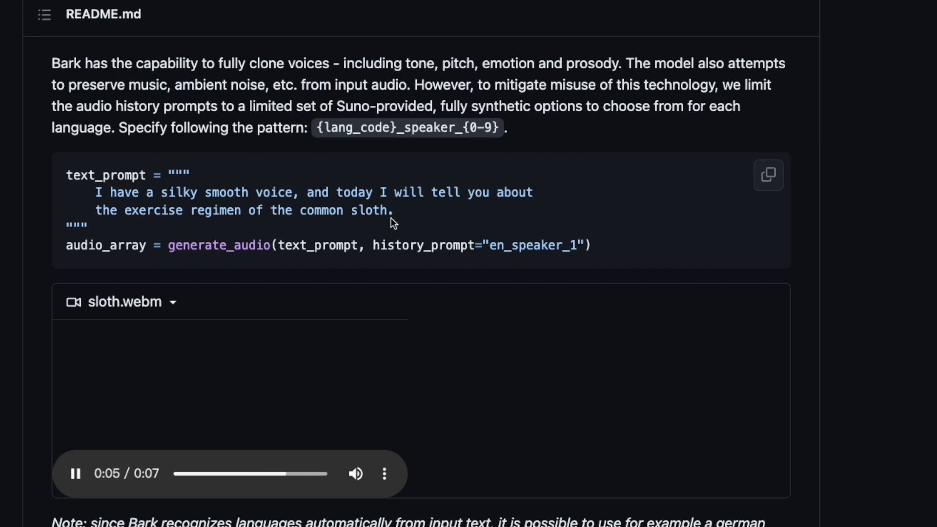
{"action": "scroll", "scroll_direction": "down", "scroll_amount": 3}
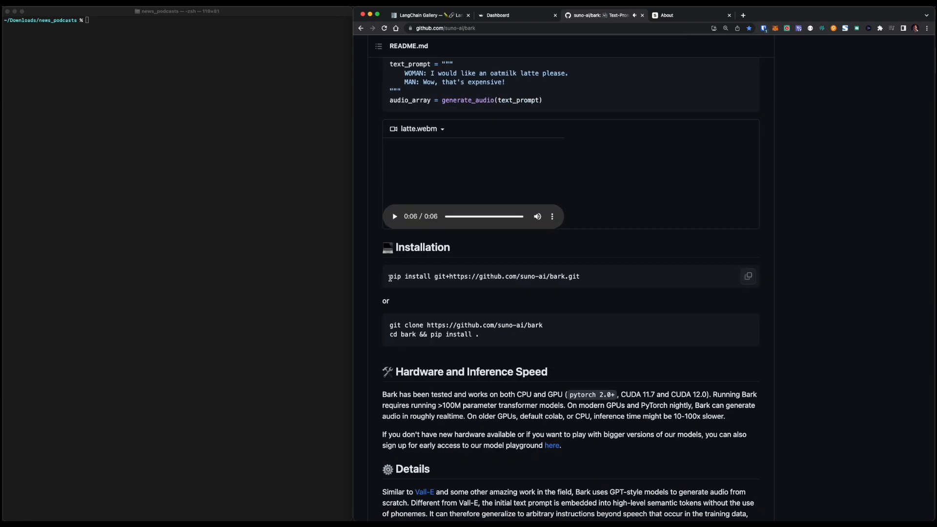
{"action": "scroll", "scroll_direction": "down", "scroll_amount": 3}
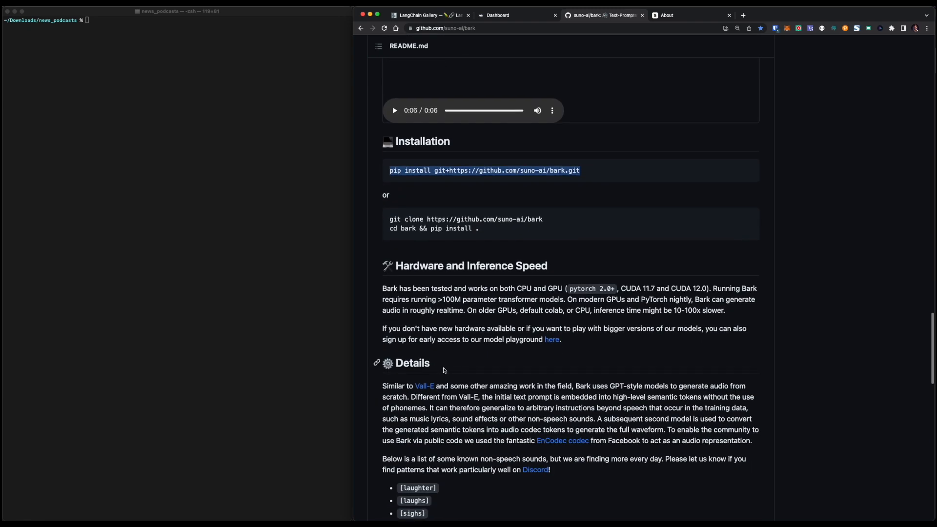
{"action": "scroll", "scroll_direction": "up", "scroll_amount": 3}
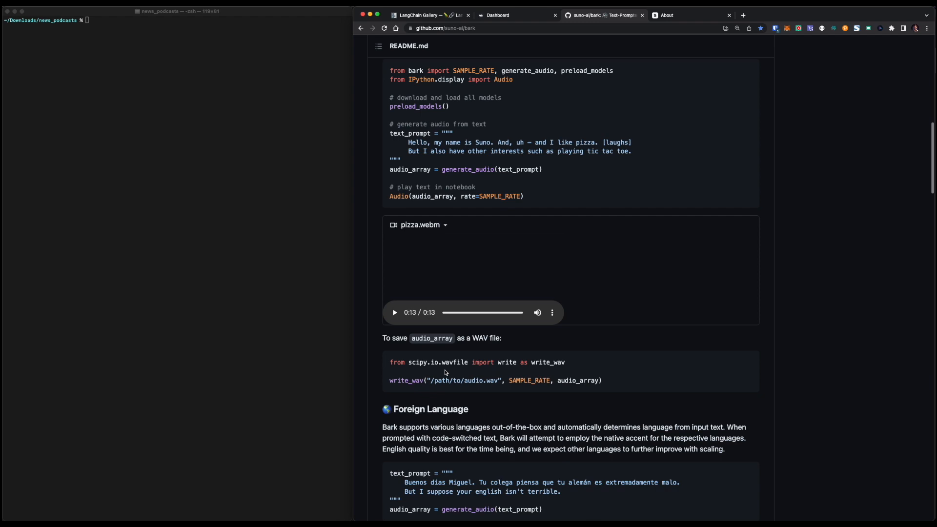
{"action": "scroll", "scroll_direction": "up", "scroll_amount": 3}
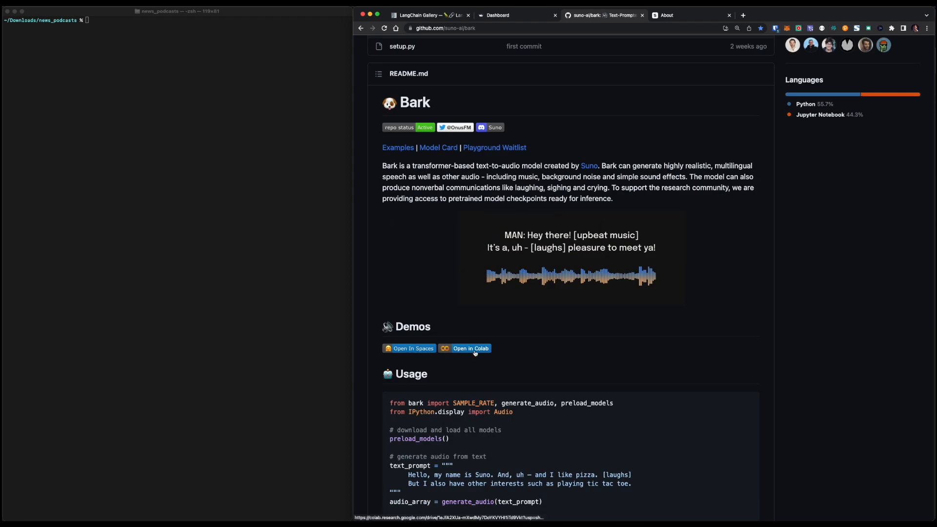
Enter the Bing news query 'mit startup suno, github bark tts' in the Streamlit search field
{"action": "left_click", "coordinate": [469, 349]}
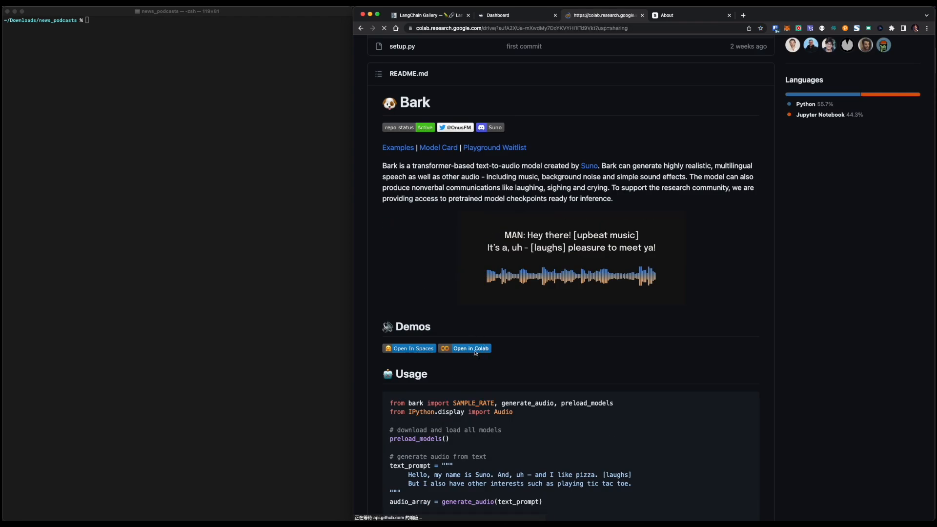
{"action": "left_click", "coordinate": [469, 348]}
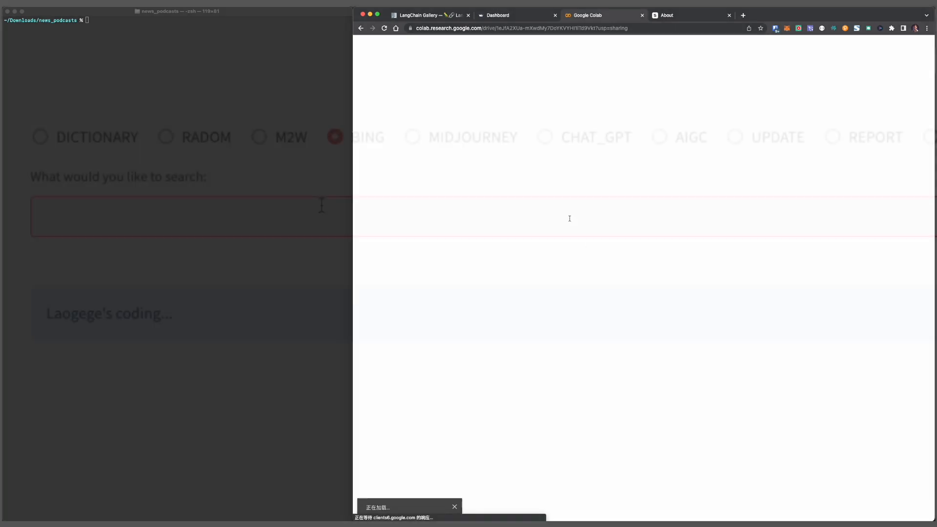
{"action": "type", "text": "mit startup"}
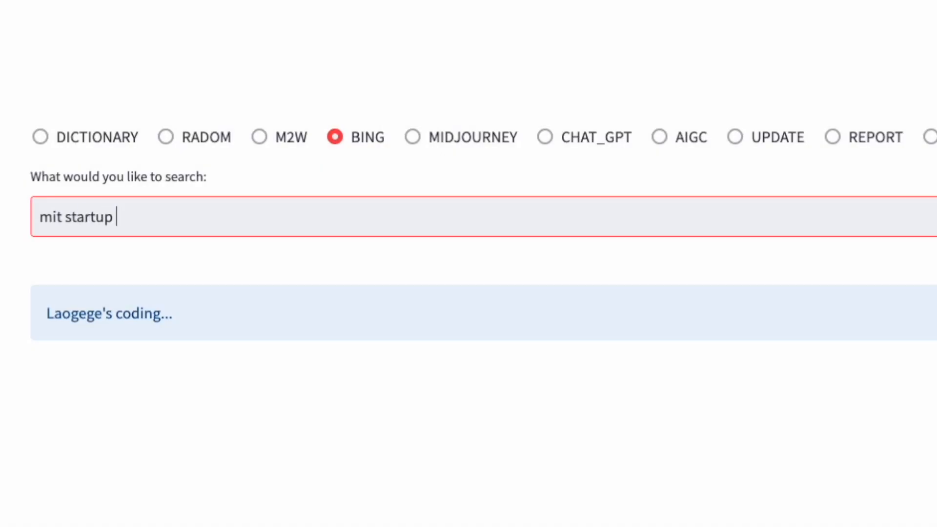
{"action": "type", "text": "suno, github b"}
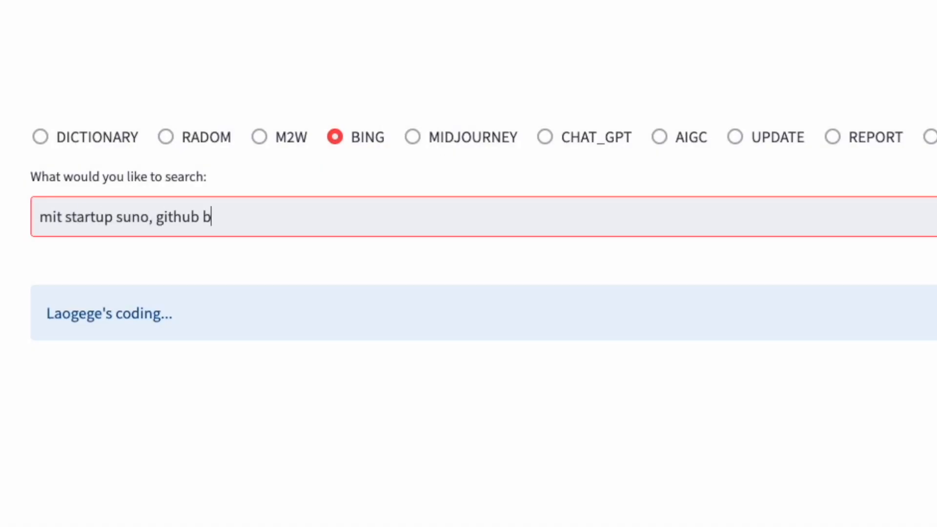
{"action": "type", "text": "ark tts"}
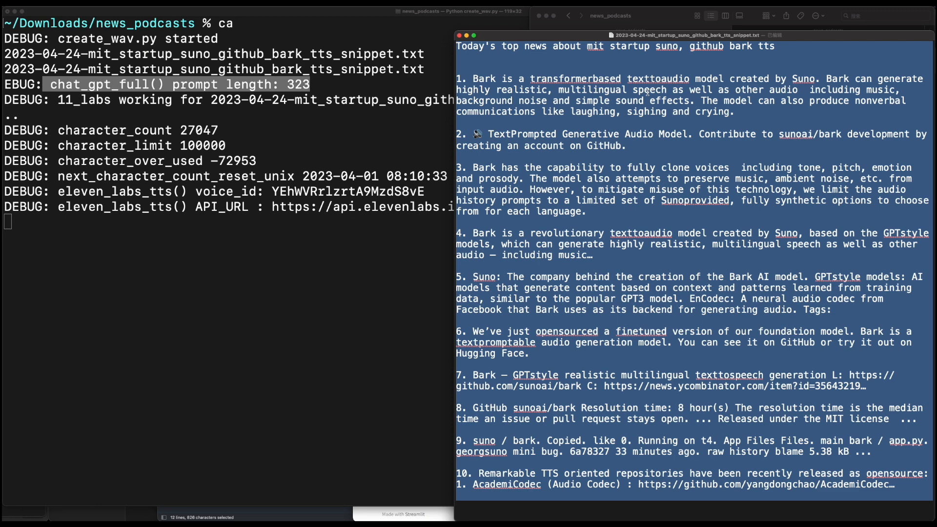
{"action": "mouse_move", "coordinate": [814, 146]}
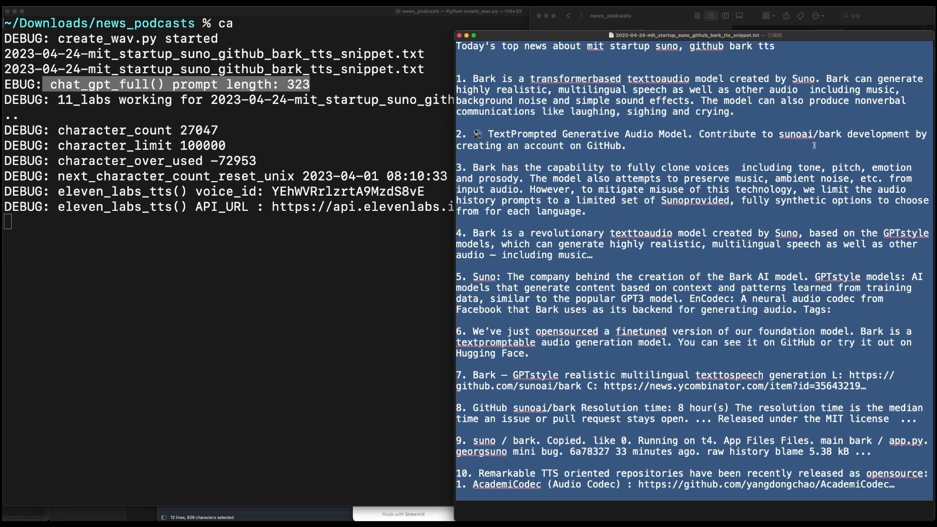
{"action": "mouse_move", "coordinate": [615, 178]}
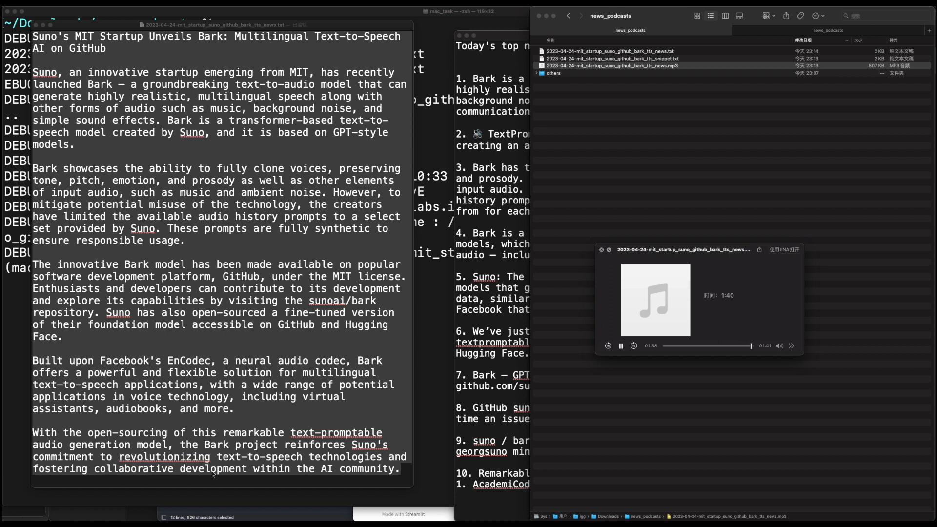
Close the Quick Look preview of the finished 1:41 _news.mp3 narration
{"action": "left_click", "coordinate": [601, 250]}
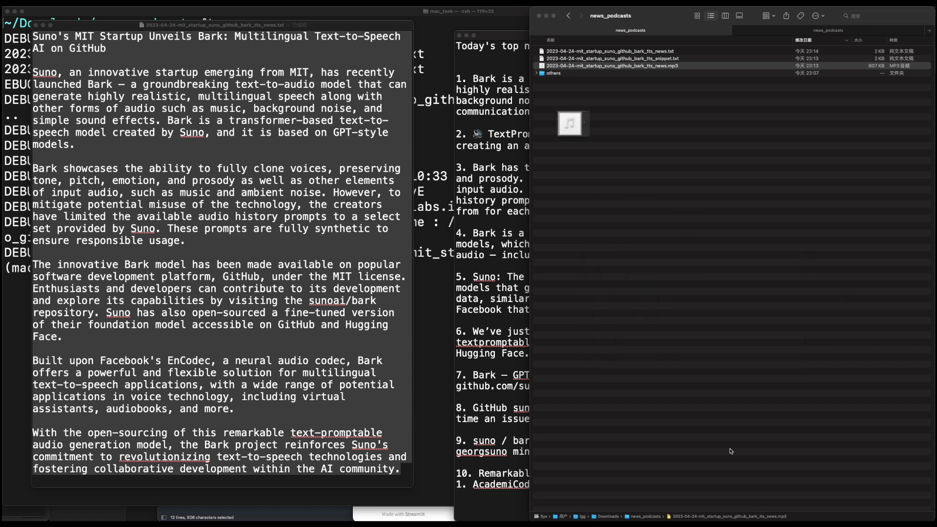